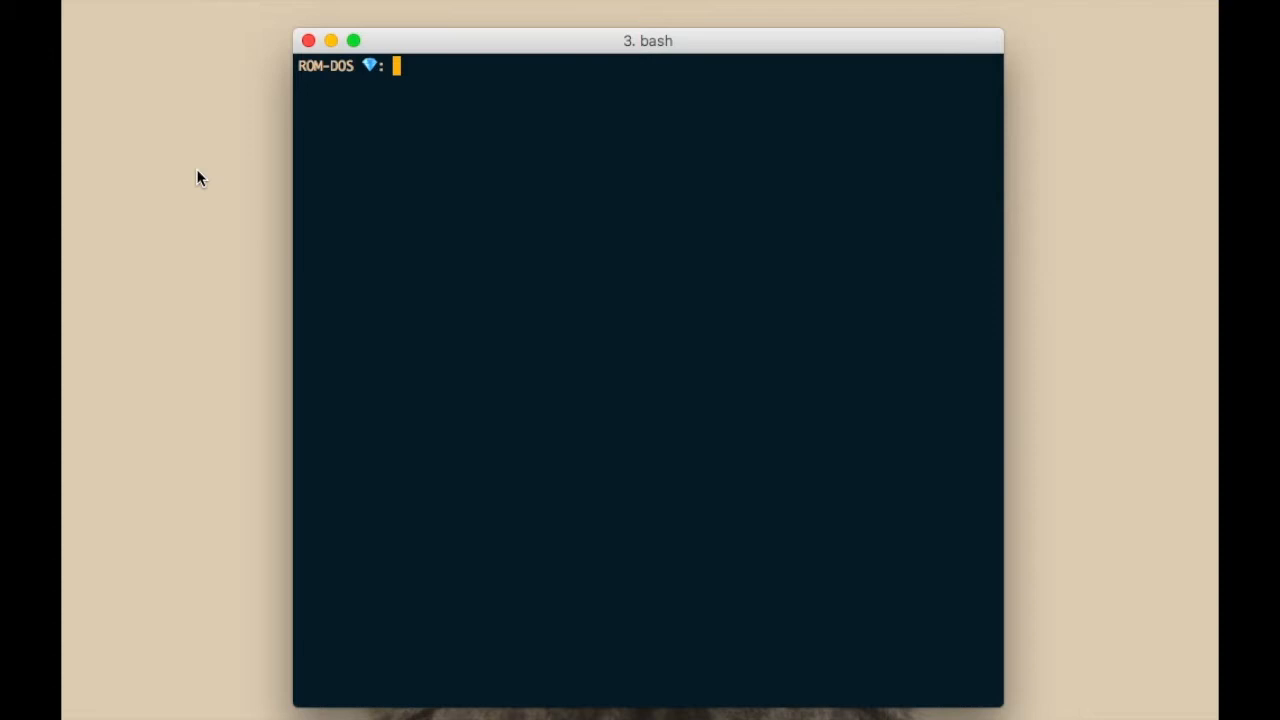
# Launch vim on the new file my-first-text-file.txt from the bash prompt
pyautogui.write('vim')
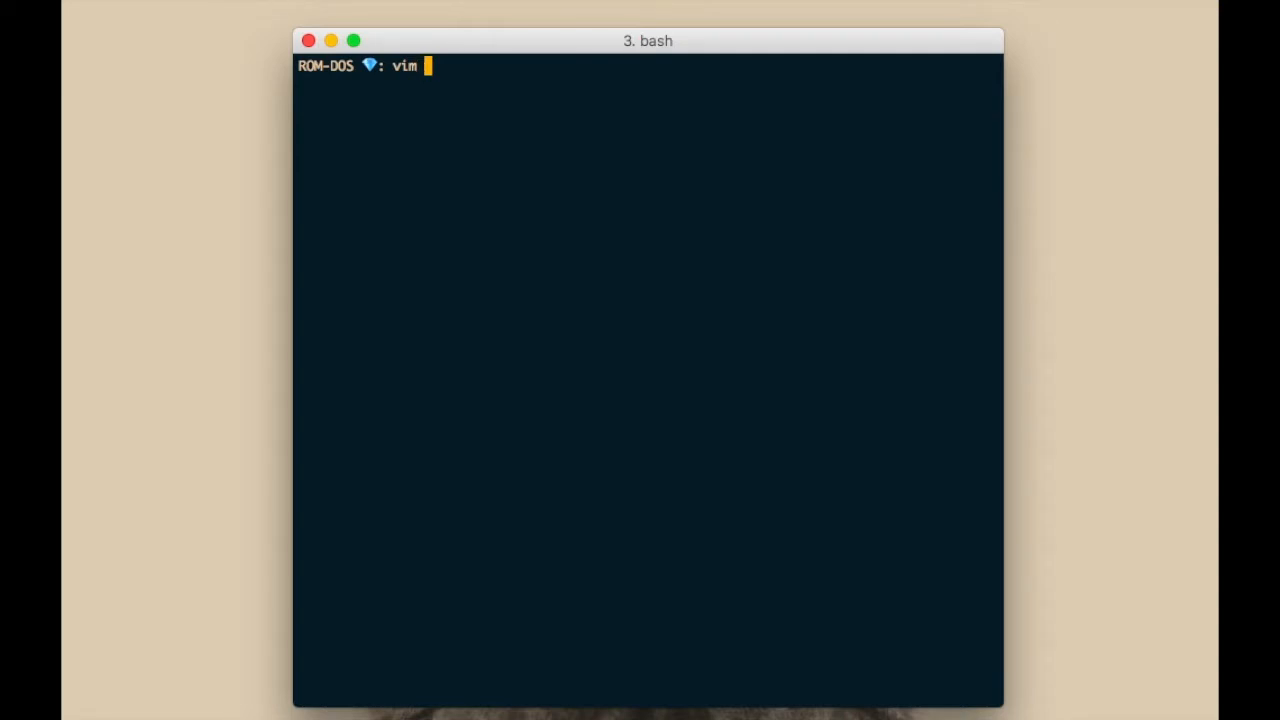
pyautogui.write('my-first-tex')
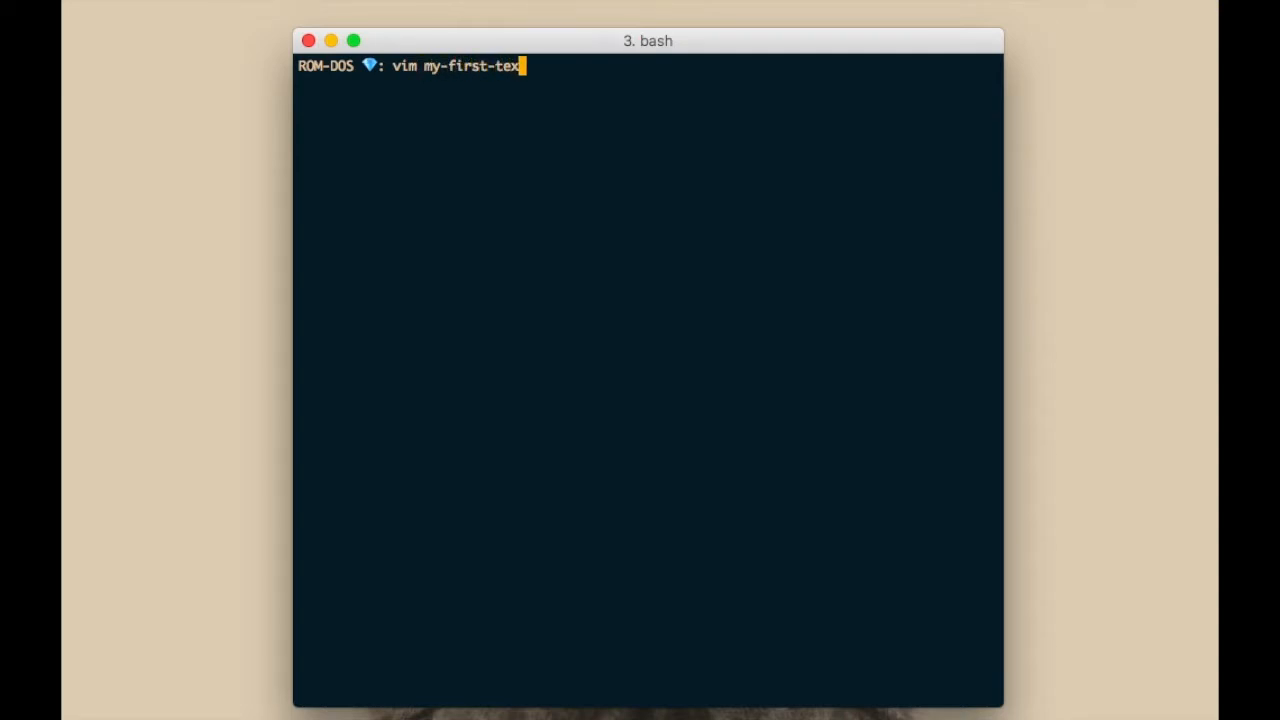
pyautogui.write('t-file.txt')
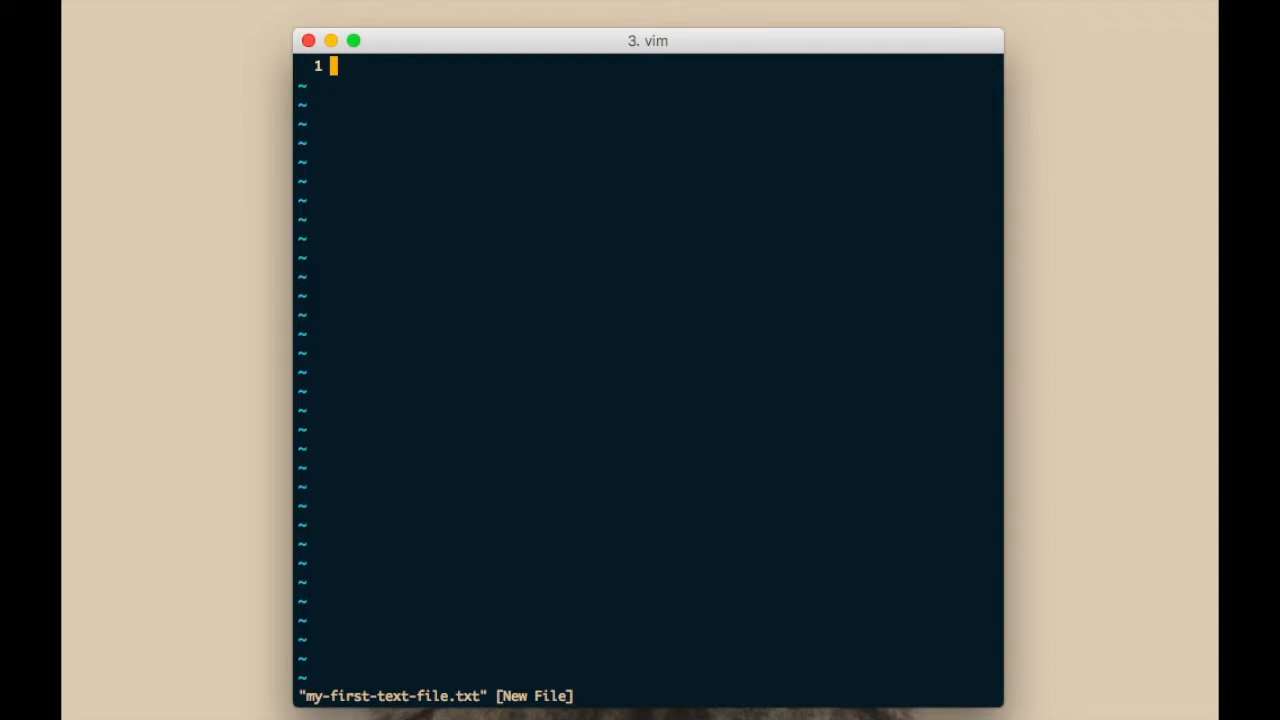
# Insert the pasted blog paragraphs and add 'this is some new text' on line 5
pyautogui.press('i')
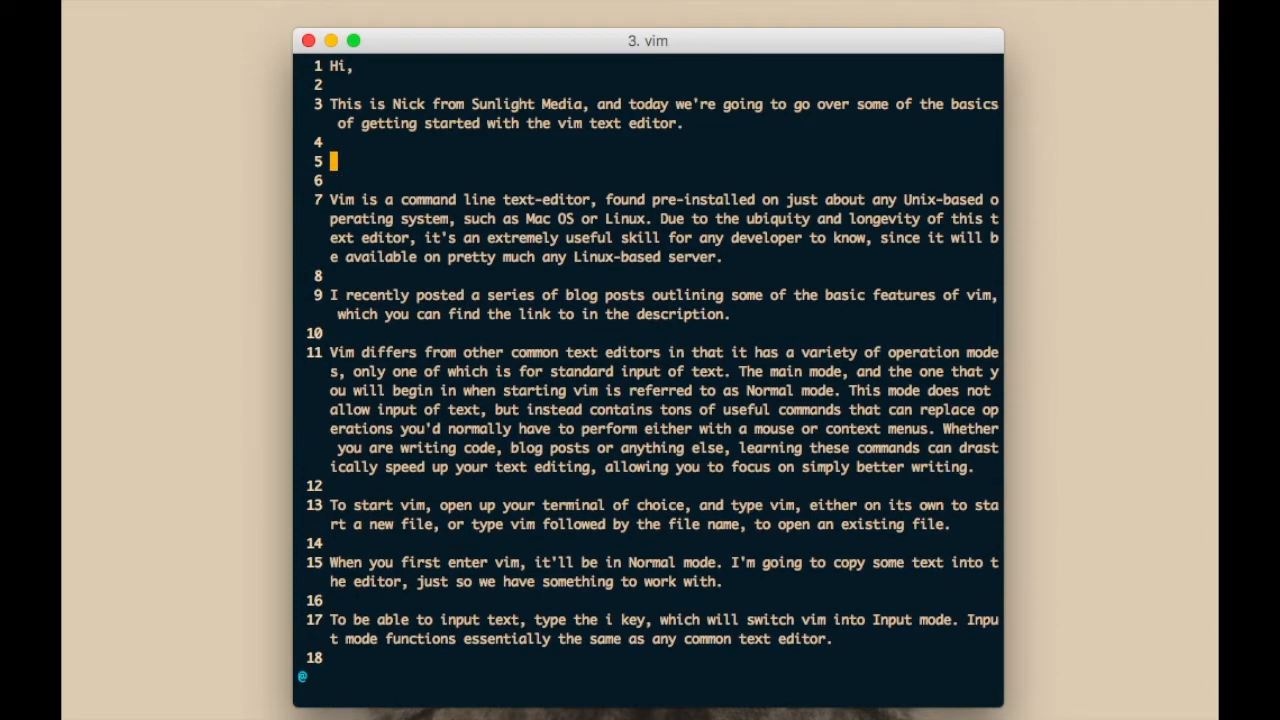
pyautogui.write('this is some new text')
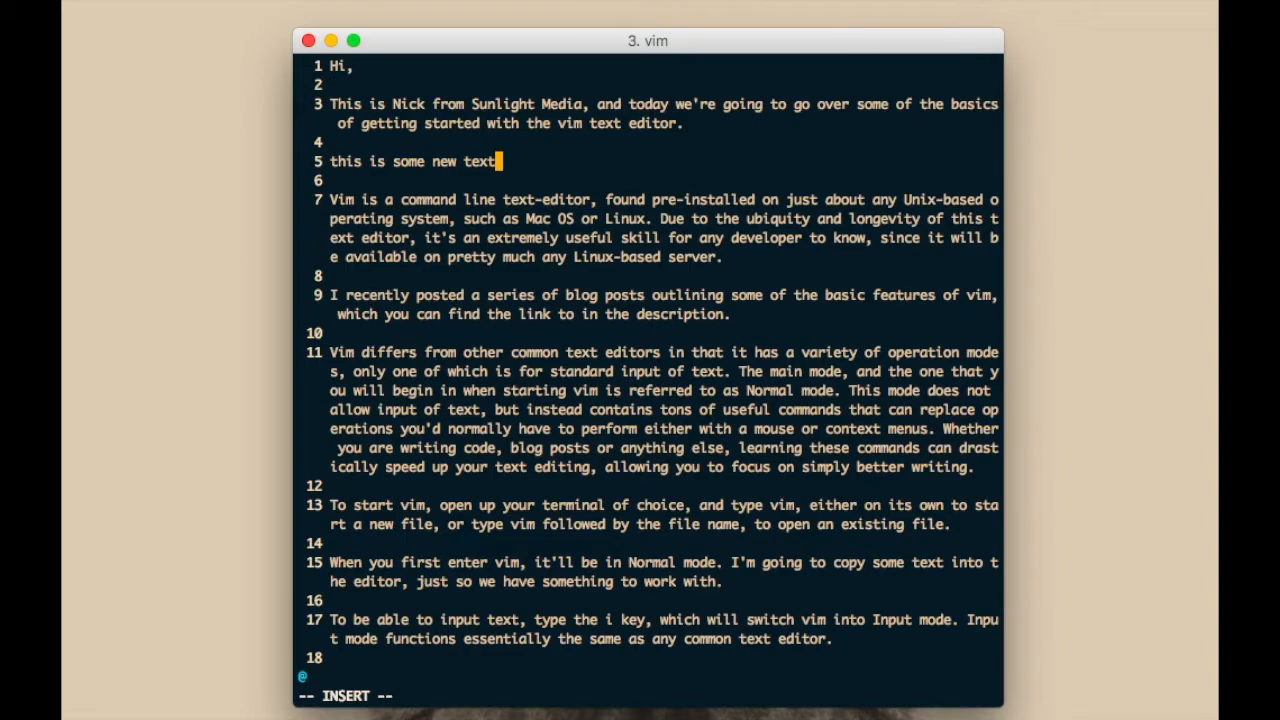
pyautogui.press('Escape')
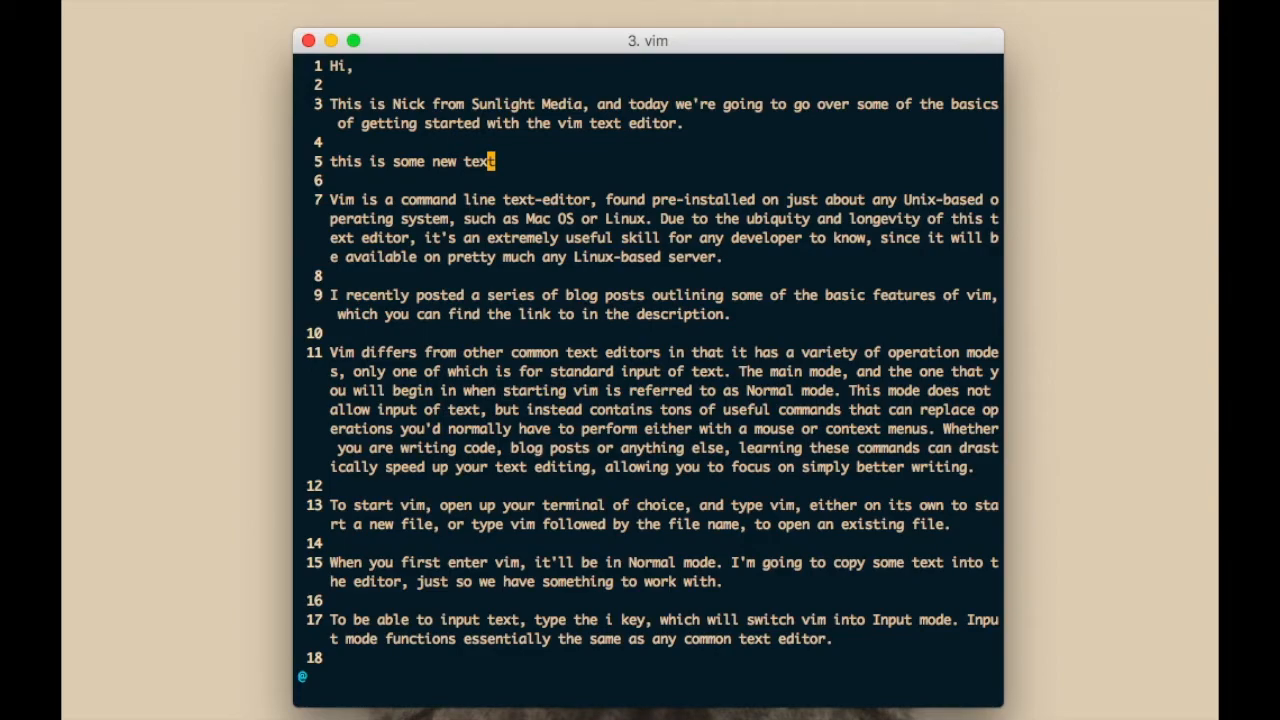
pyautogui.press('0')
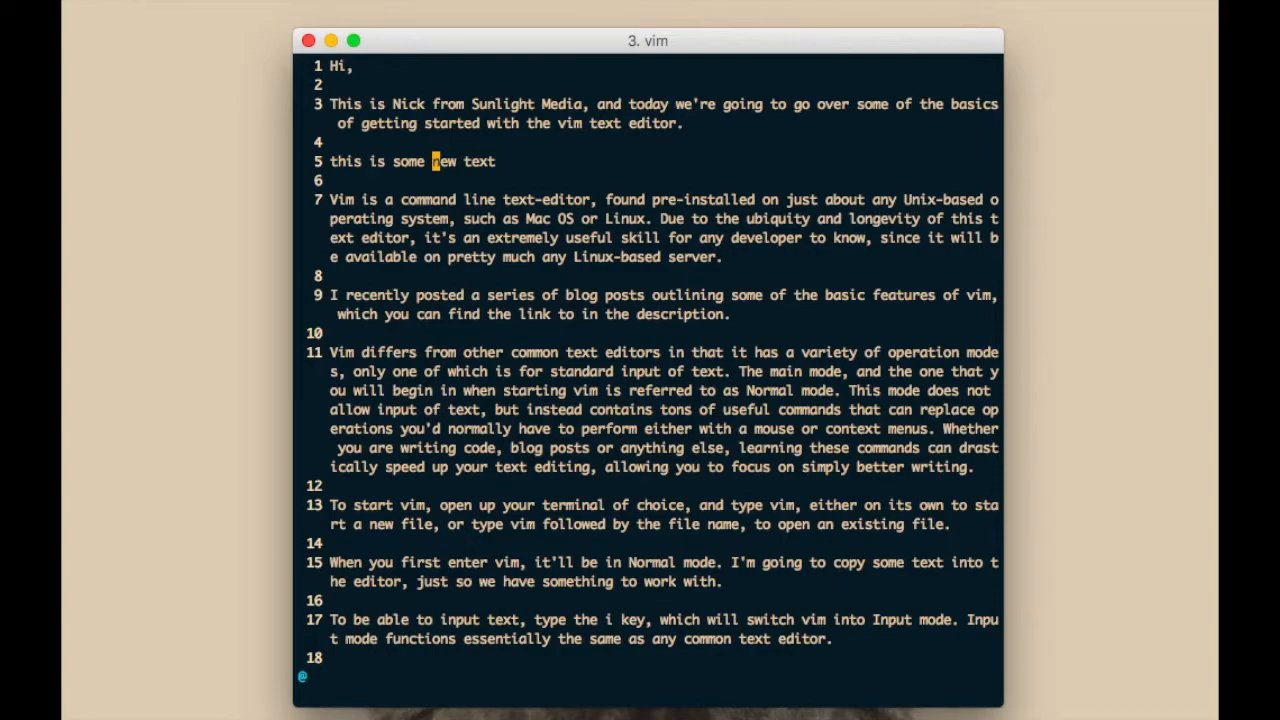
pyautogui.press('w')
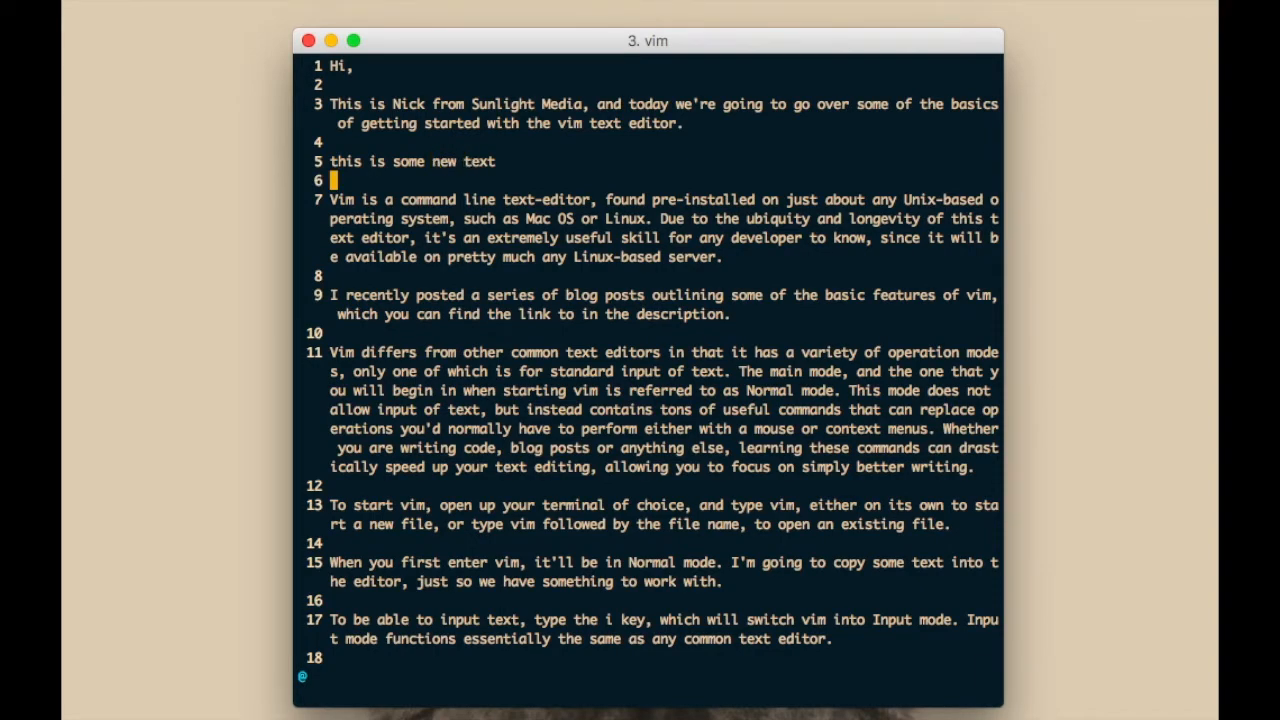
# Move down to the paragraph on line 7 to edit its opening words
pyautogui.press('j')
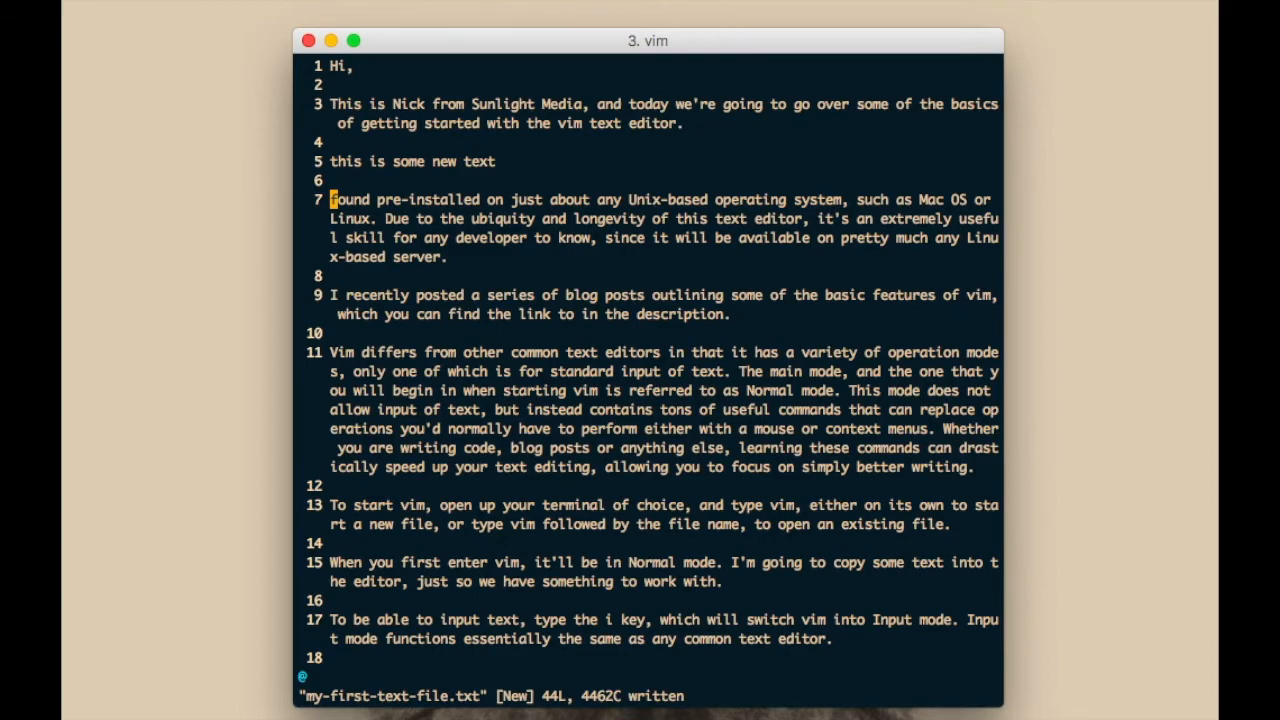
# Write the edited file and quit vim with :wq
pyautogui.write(':wq')
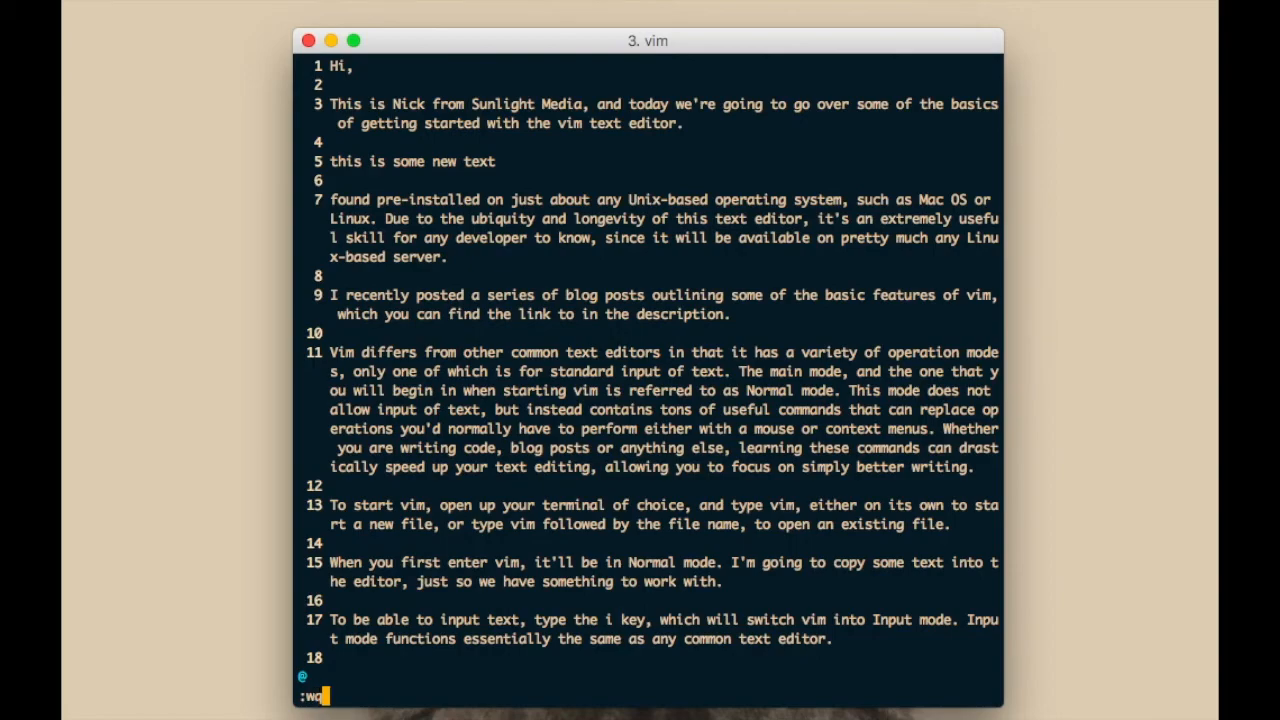